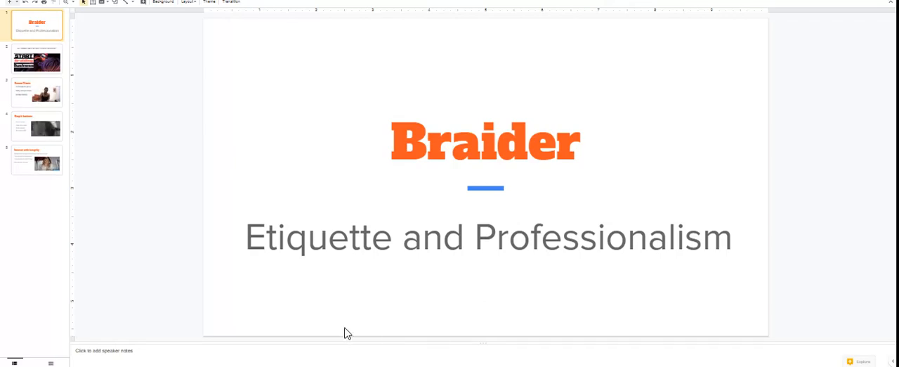
Step: Show the second slide promoting the Braid Hair for Cash course
click(36, 59)
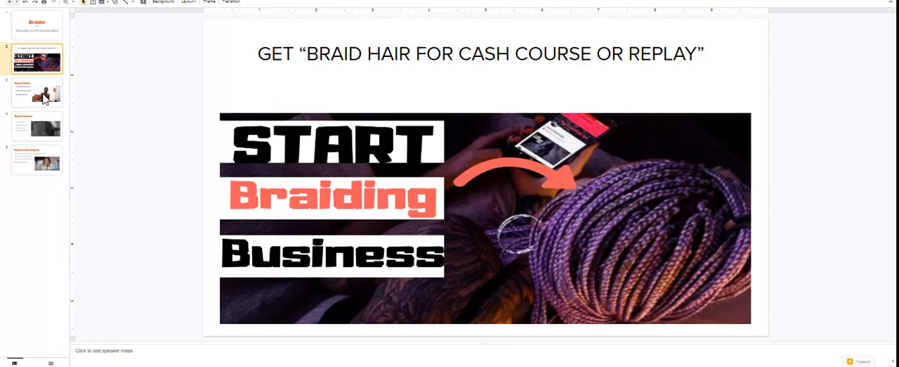
Step: Show the Screen Clients slide, then the Keep it business slide
click(37, 92)
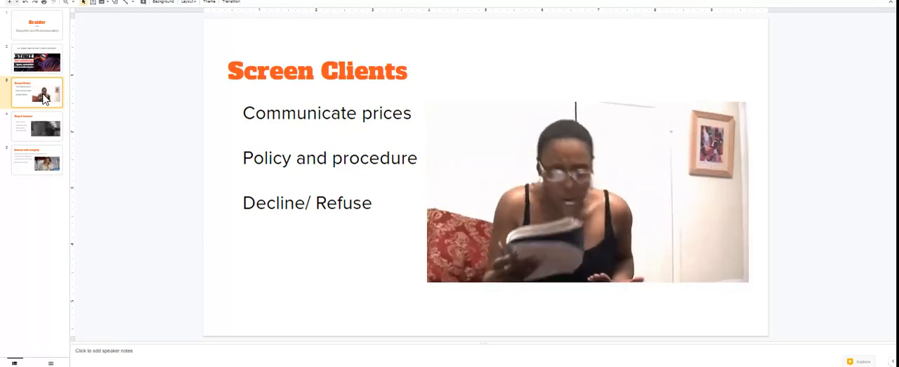
click(36, 126)
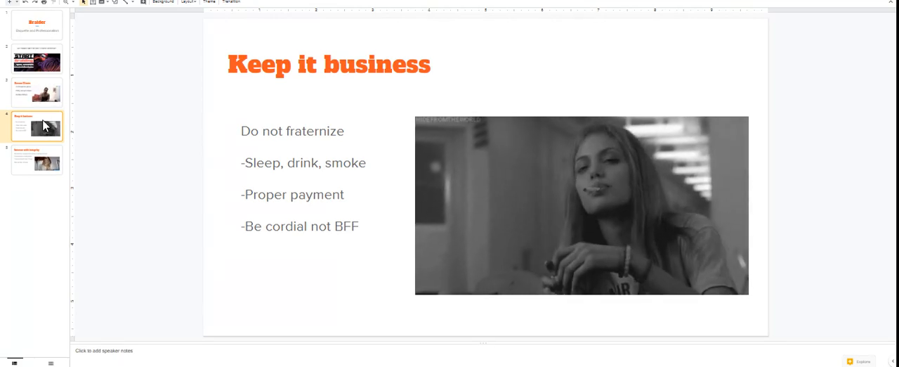
Step: Show the Interact with integrity slide, then return to the Braider title slide
click(36, 160)
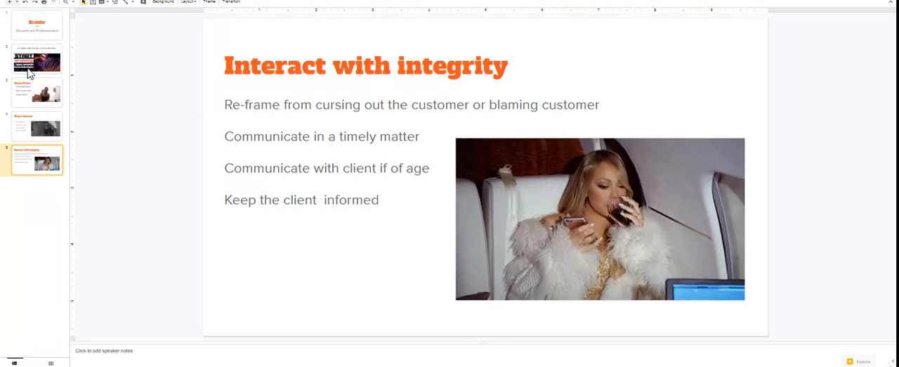
click(36, 24)
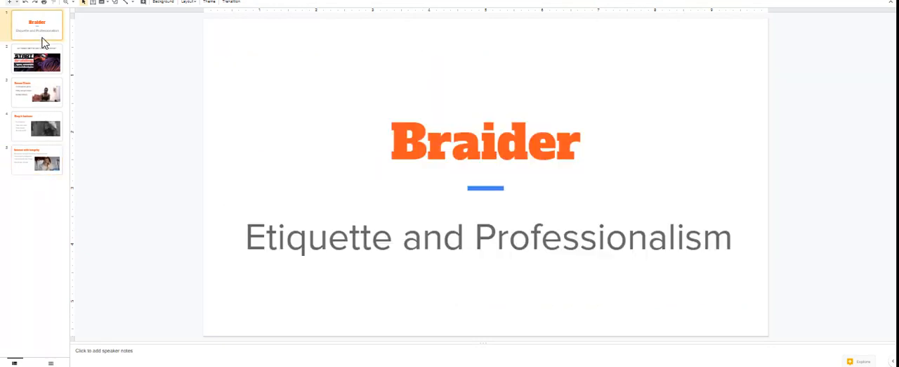